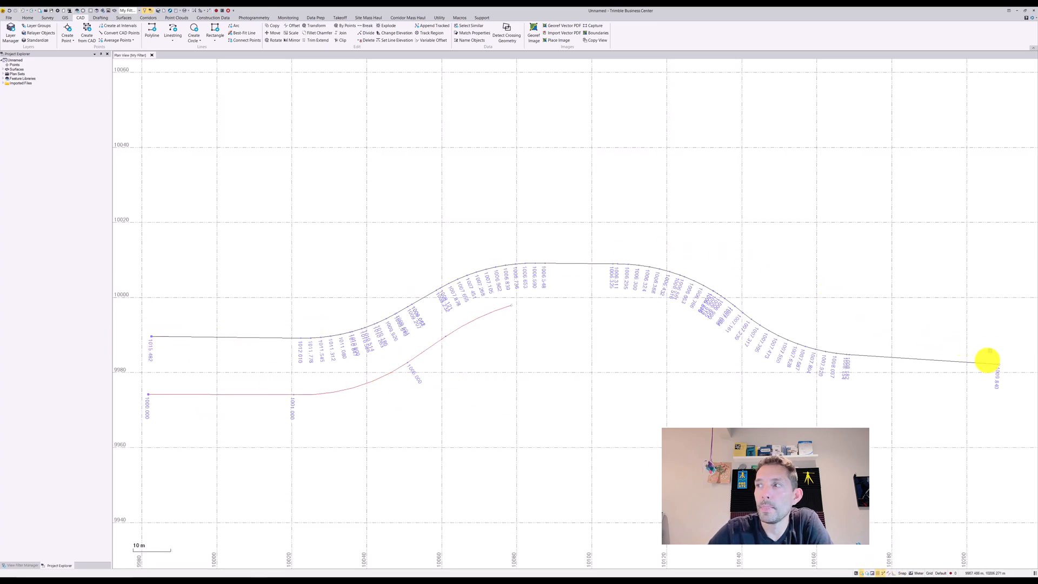
{"action": "mouse_move", "coordinate": [400, 331]}
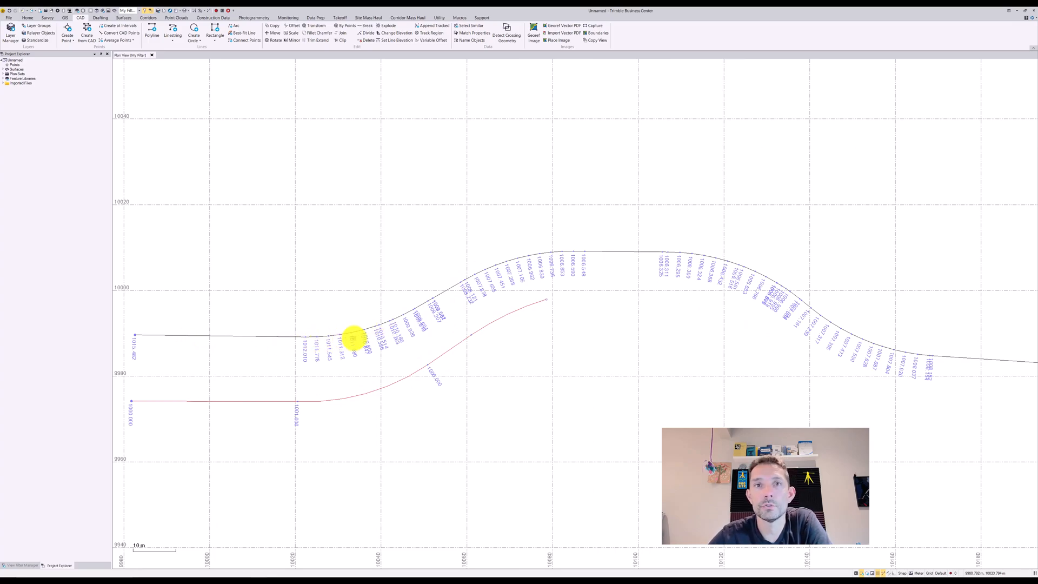
{"action": "mouse_move", "coordinate": [179, 402]}
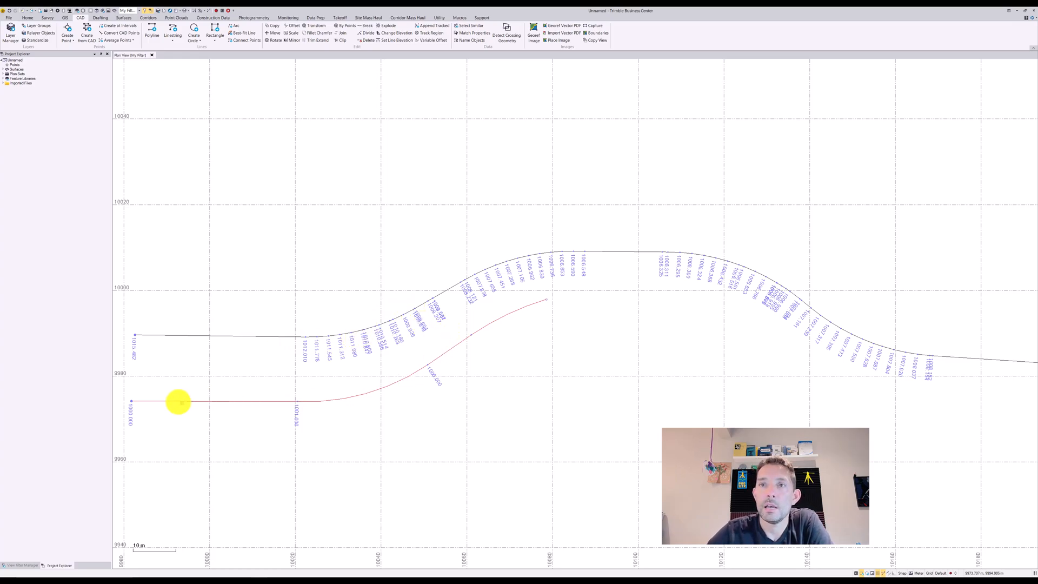
{"action": "mouse_move", "coordinate": [139, 399]}
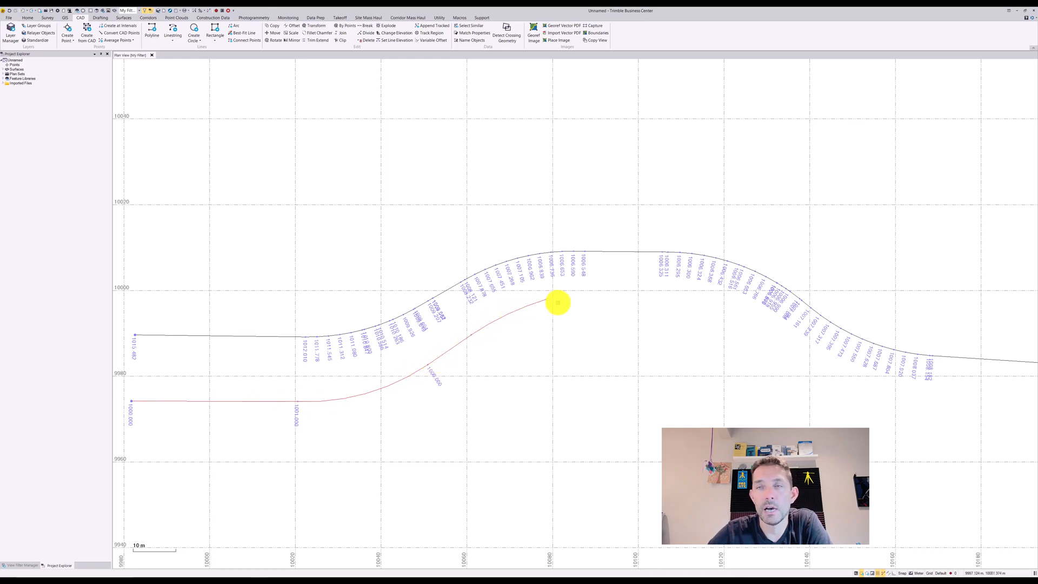
{"action": "mouse_move", "coordinate": [414, 258]}
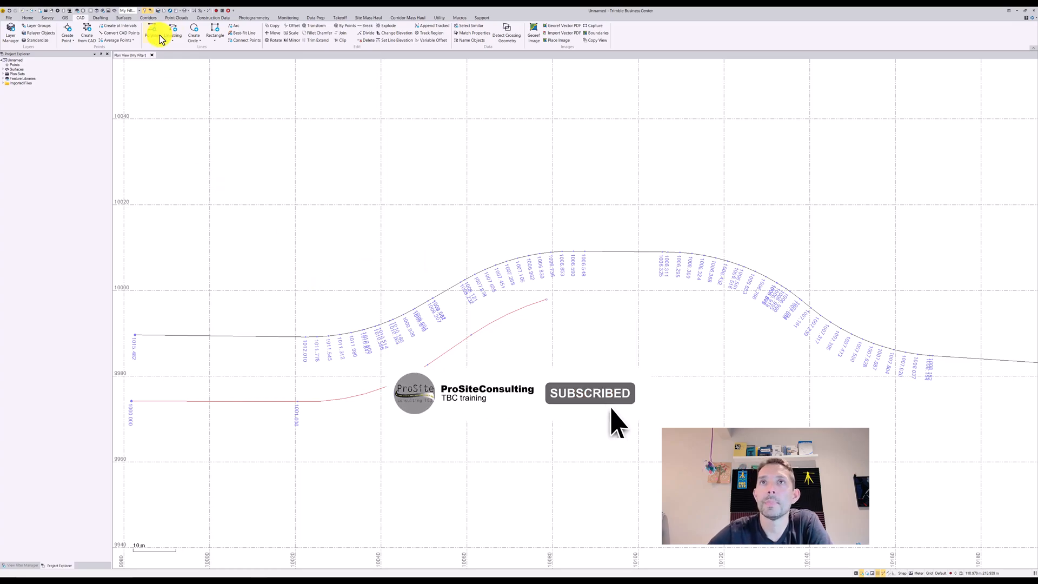
Start a new alignment on the Corridors tab, defined by individual segments using an existing line — the grey polyline
{"action": "left_click", "coordinate": [149, 18]}
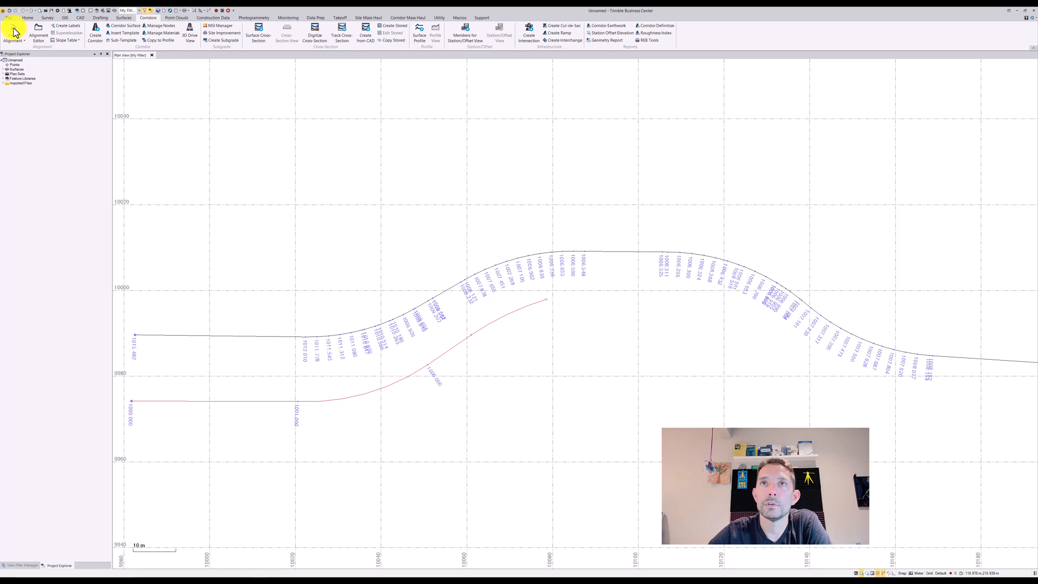
{"action": "left_click", "coordinate": [13, 34]}
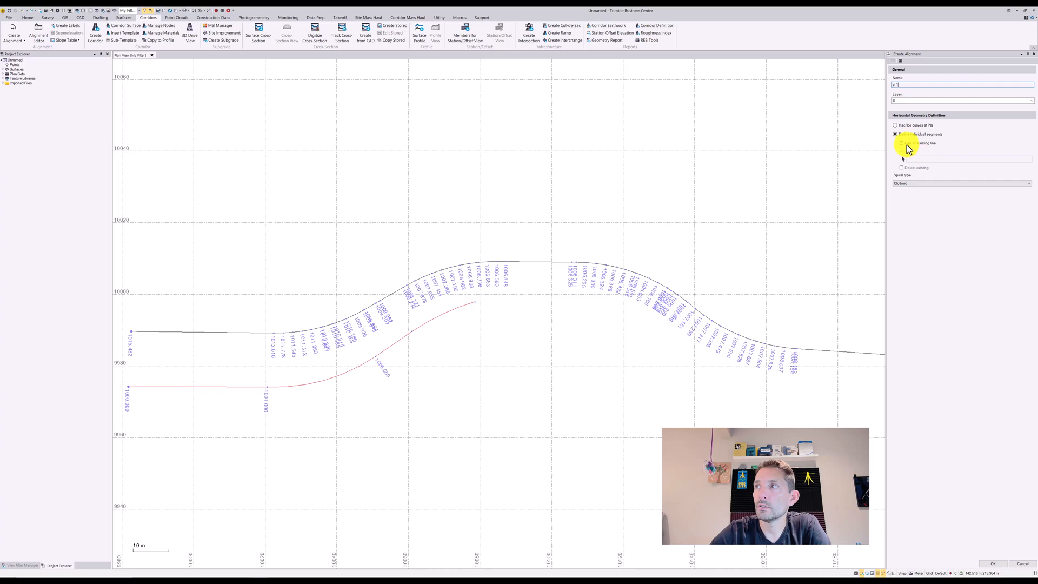
{"action": "left_click", "coordinate": [901, 143]}
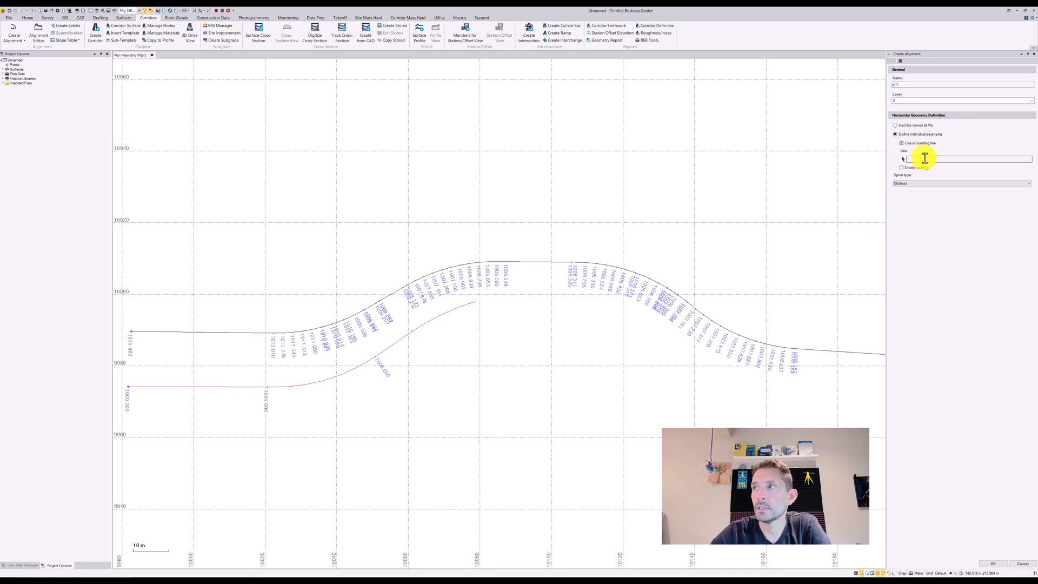
{"action": "left_click", "coordinate": [528, 278]}
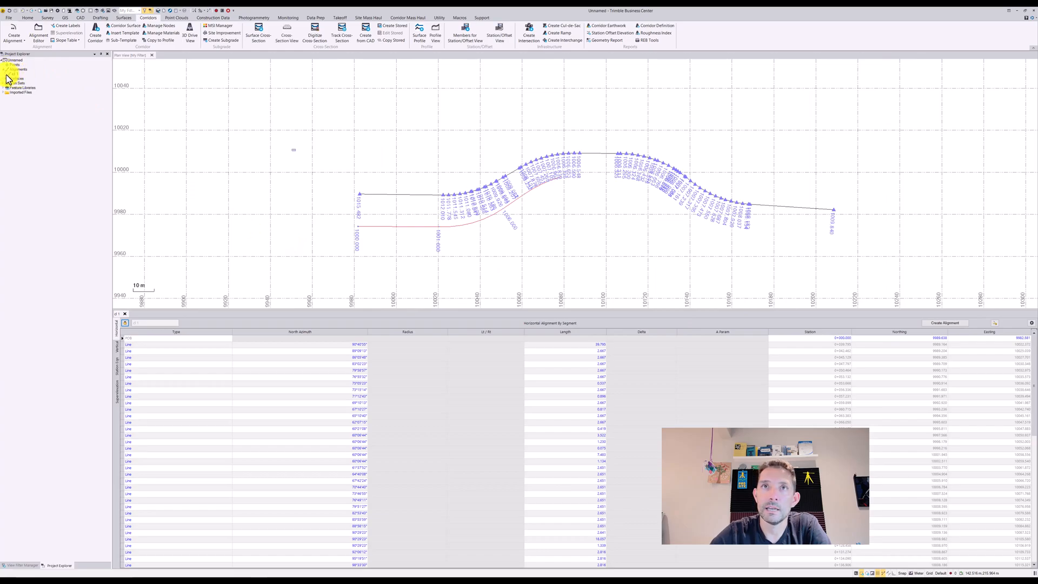
Select the new alignment and scroll its horizontal segment table, confirming only short straight lines with no curves
{"action": "left_click", "coordinate": [11, 74]}
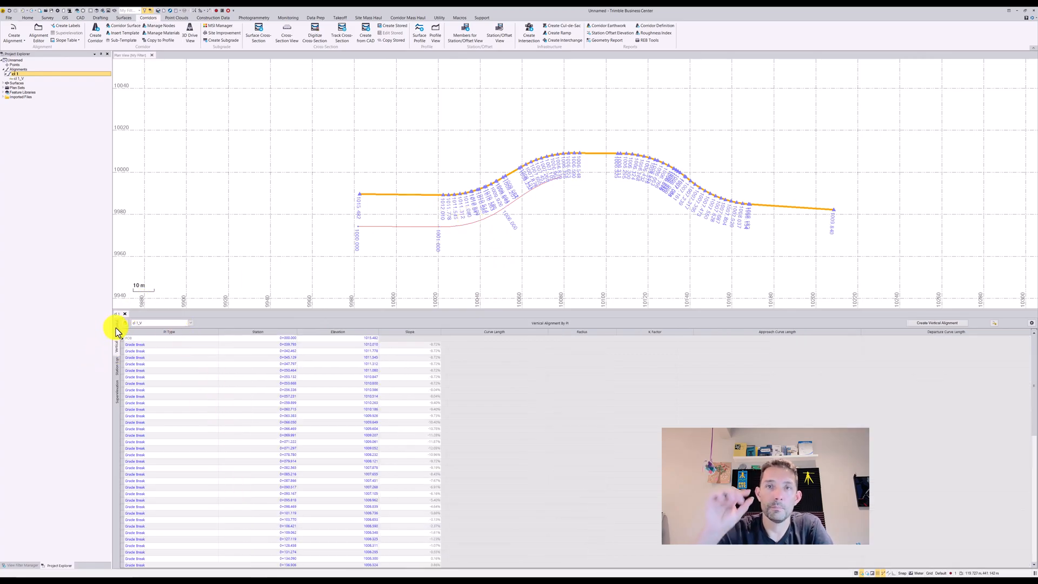
{"action": "left_click", "coordinate": [116, 327]}
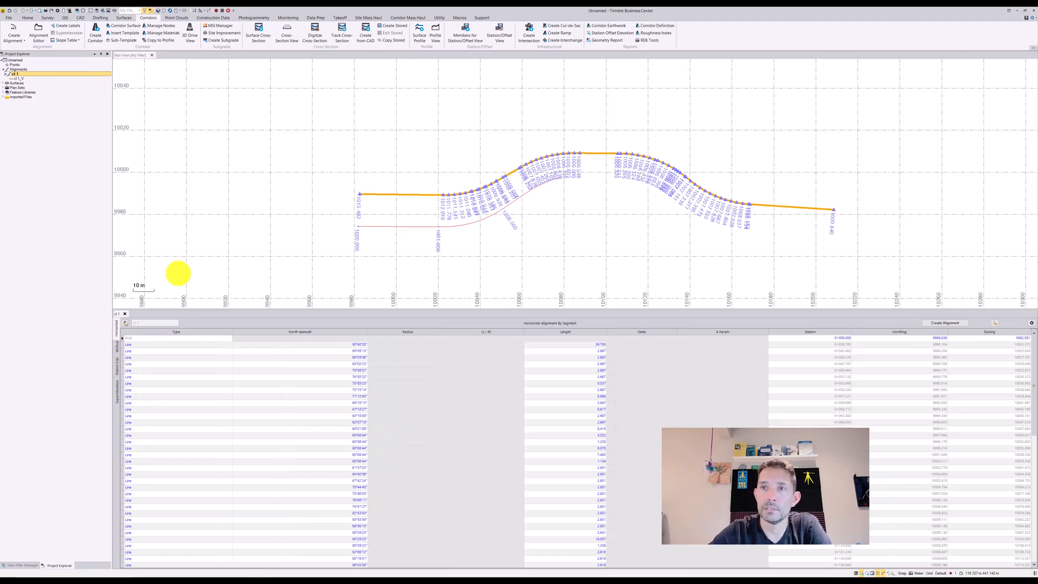
{"action": "mouse_move", "coordinate": [267, 272]}
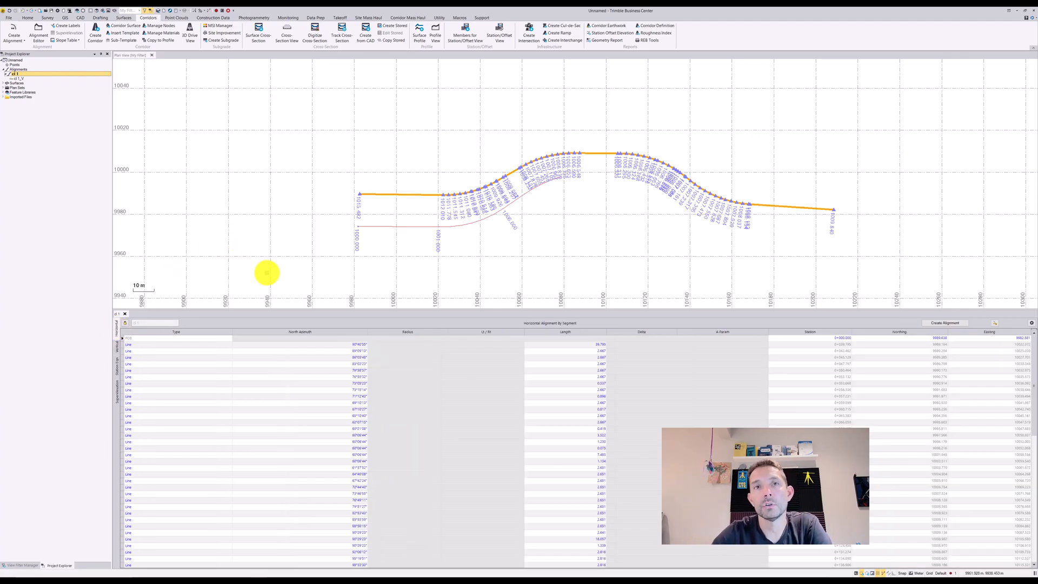
{"action": "mouse_move", "coordinate": [430, 331]}
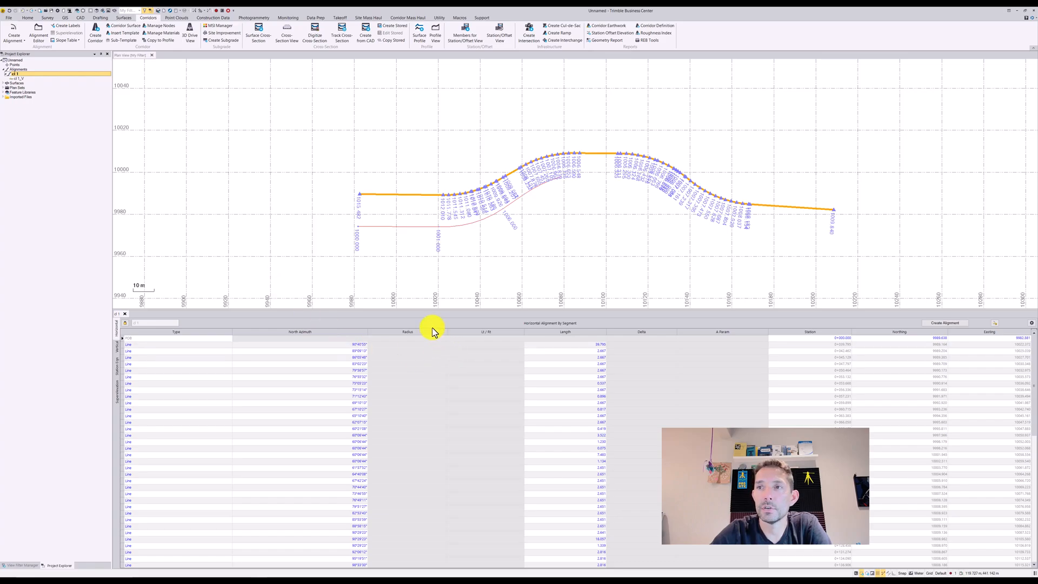
{"action": "scroll", "scroll_direction": "down", "scroll_amount": 3}
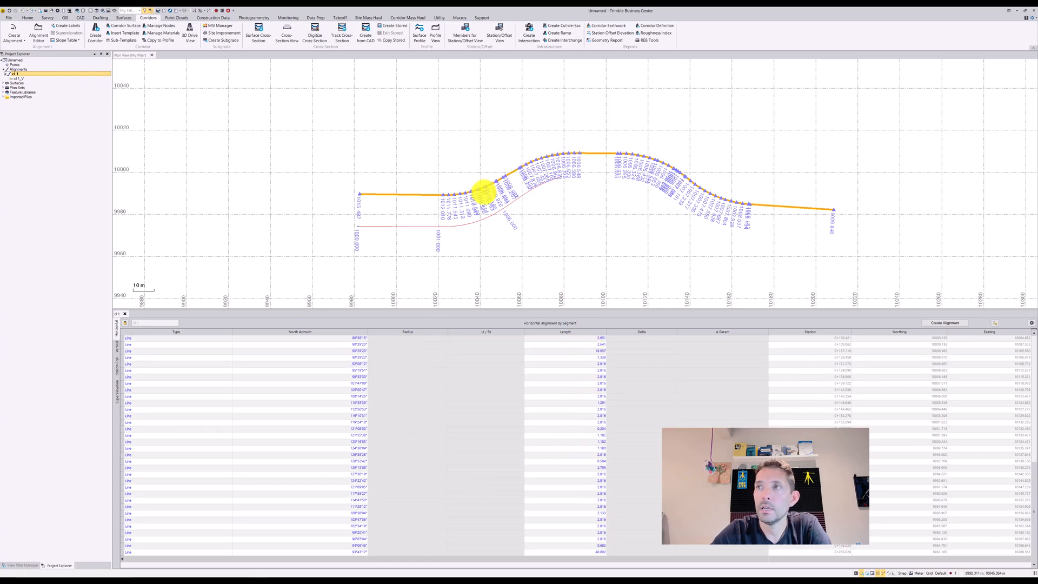
{"action": "mouse_move", "coordinate": [495, 234]}
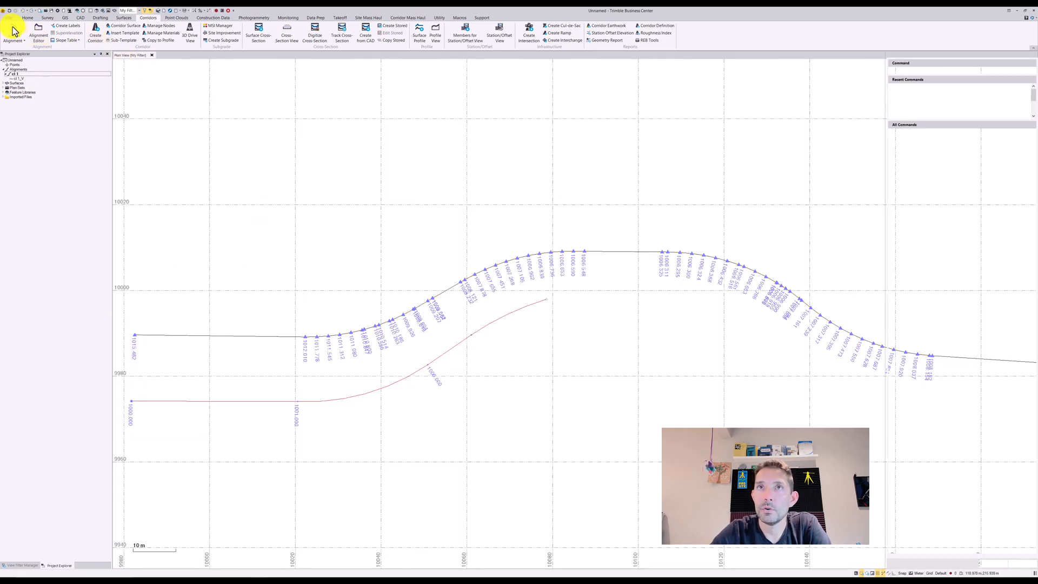
Create a second alignment from individual segments, picking the red curved linestring as the existing source line
{"action": "left_click", "coordinate": [13, 34]}
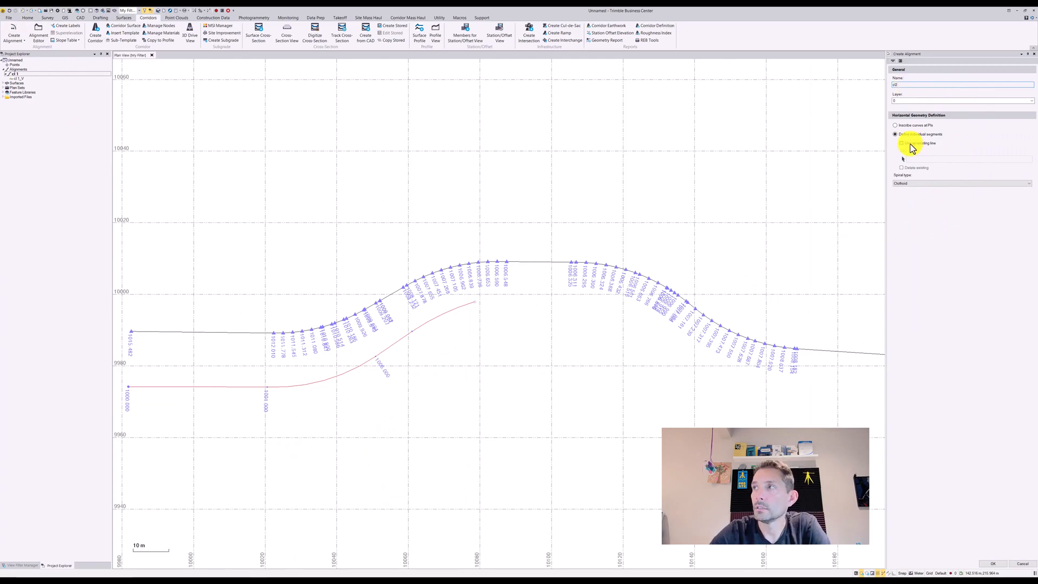
{"action": "left_click", "coordinate": [902, 143]}
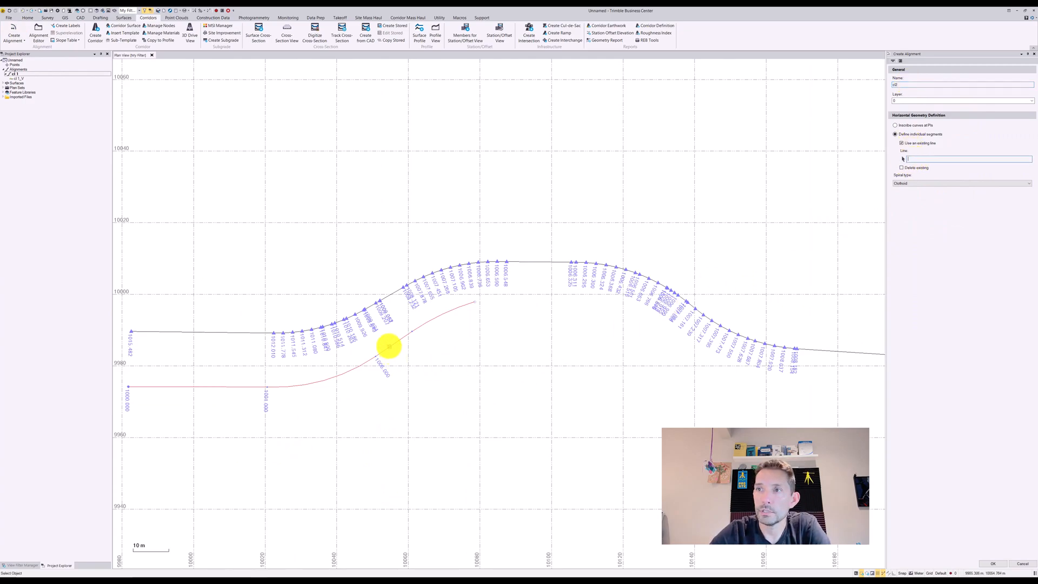
{"action": "left_click", "coordinate": [992, 564]}
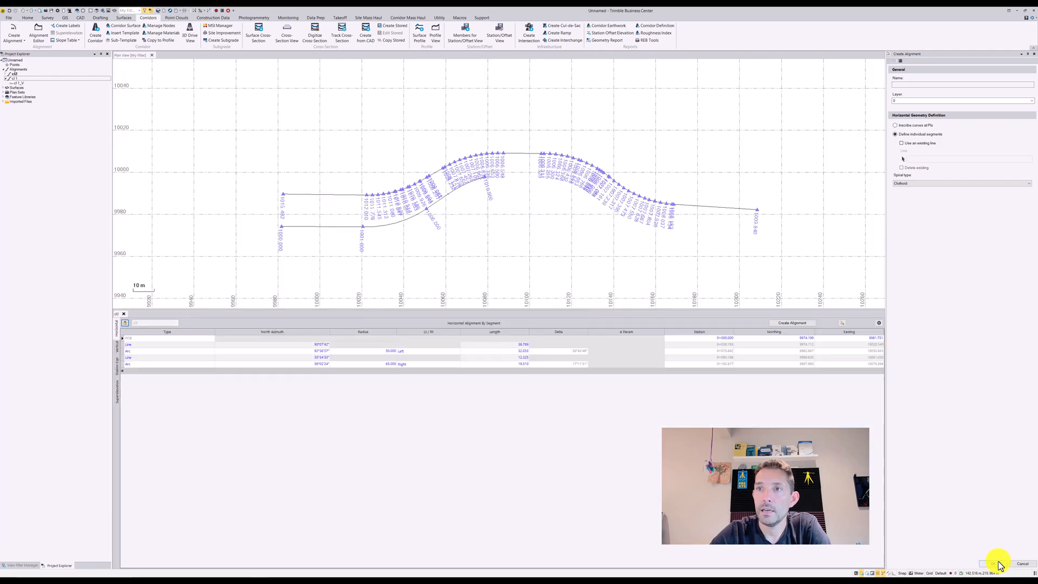
{"action": "left_click", "coordinate": [128, 343]}
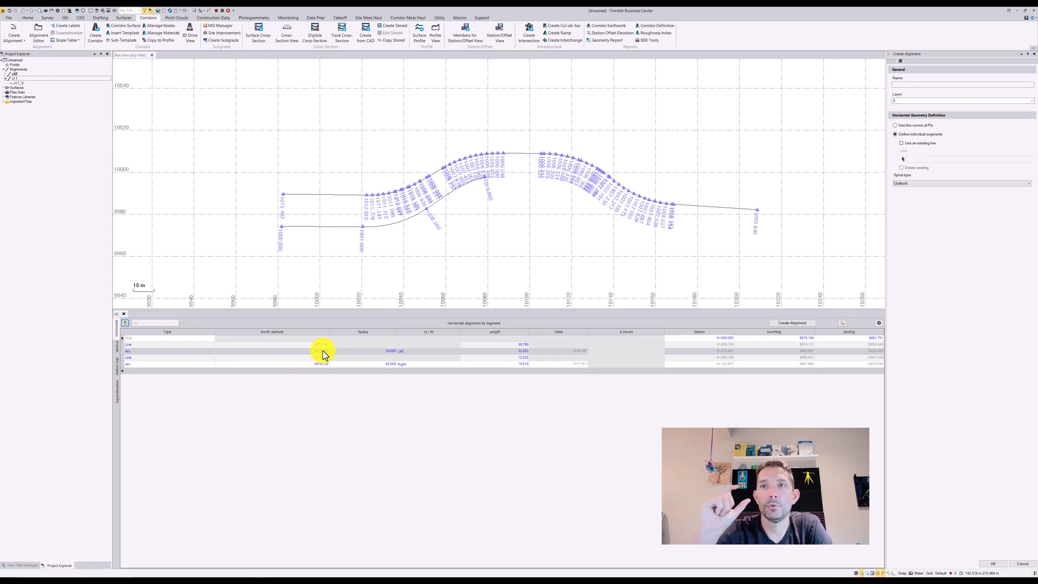
{"action": "left_click", "coordinate": [118, 347]}
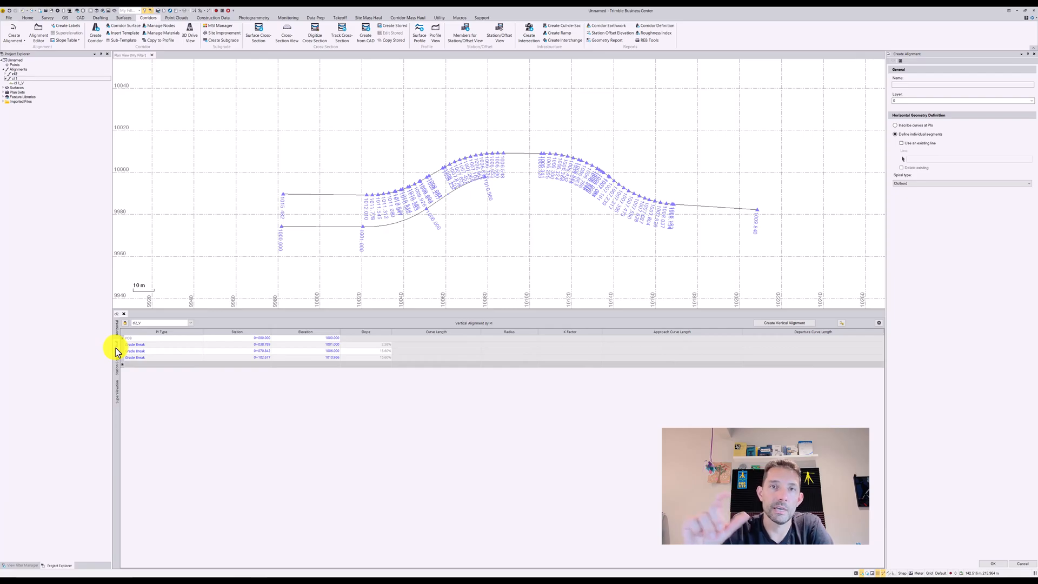
{"action": "mouse_move", "coordinate": [780, 298]}
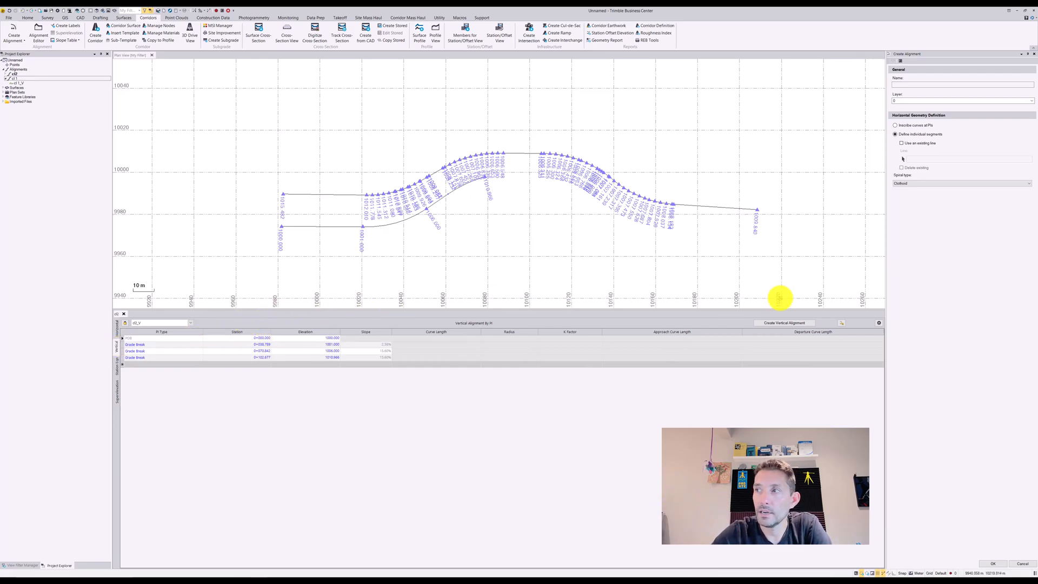
{"action": "left_click", "coordinate": [118, 347]}
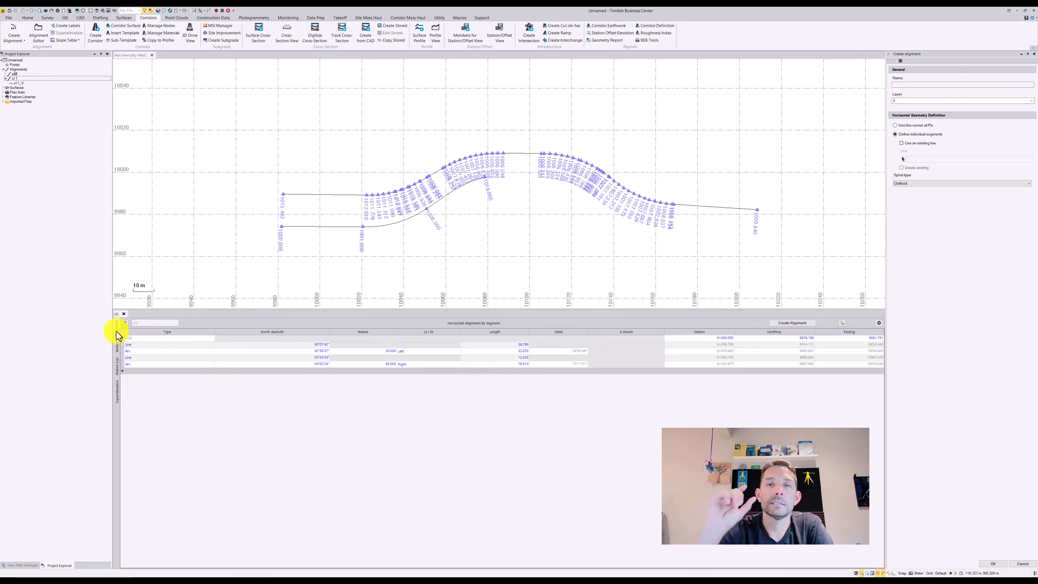